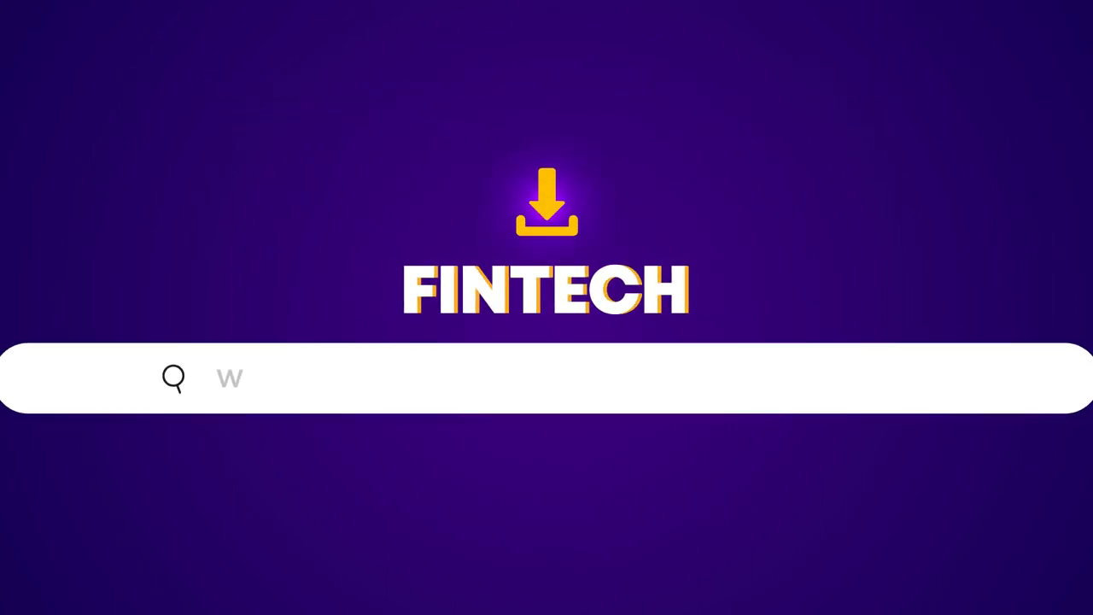
{"action": "type", "text": "www.thecommonwealth.org"}
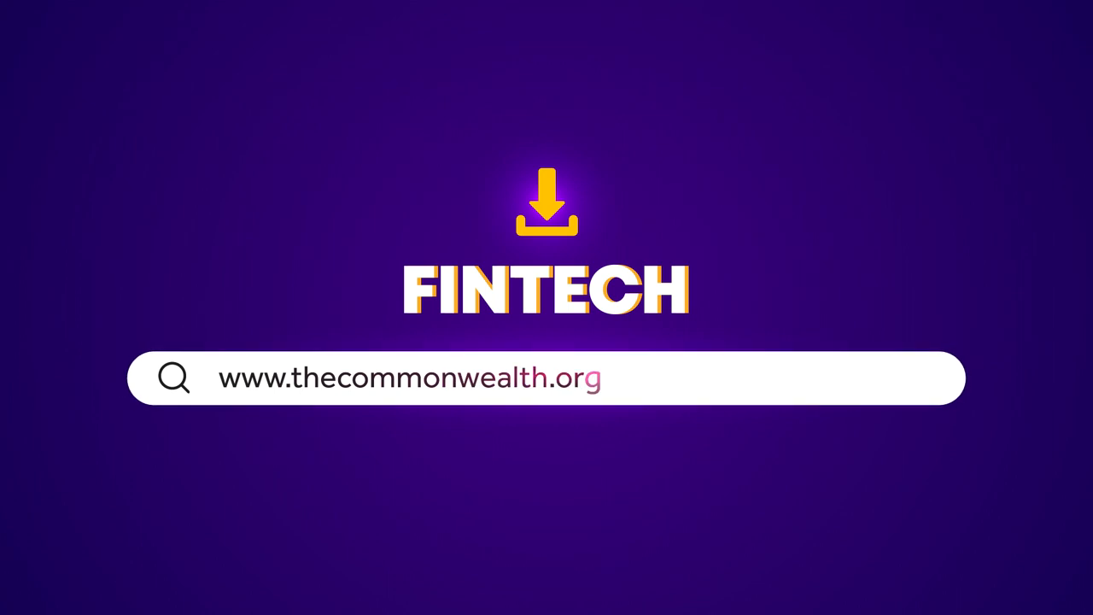
{"action": "type", "text": "/commonwealth-fintech"}
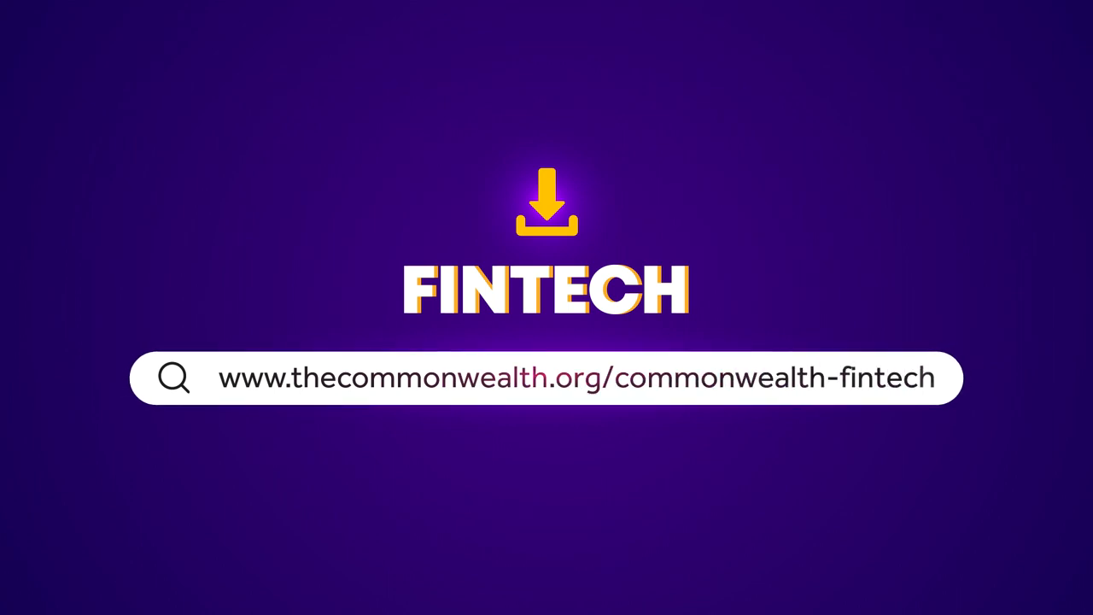